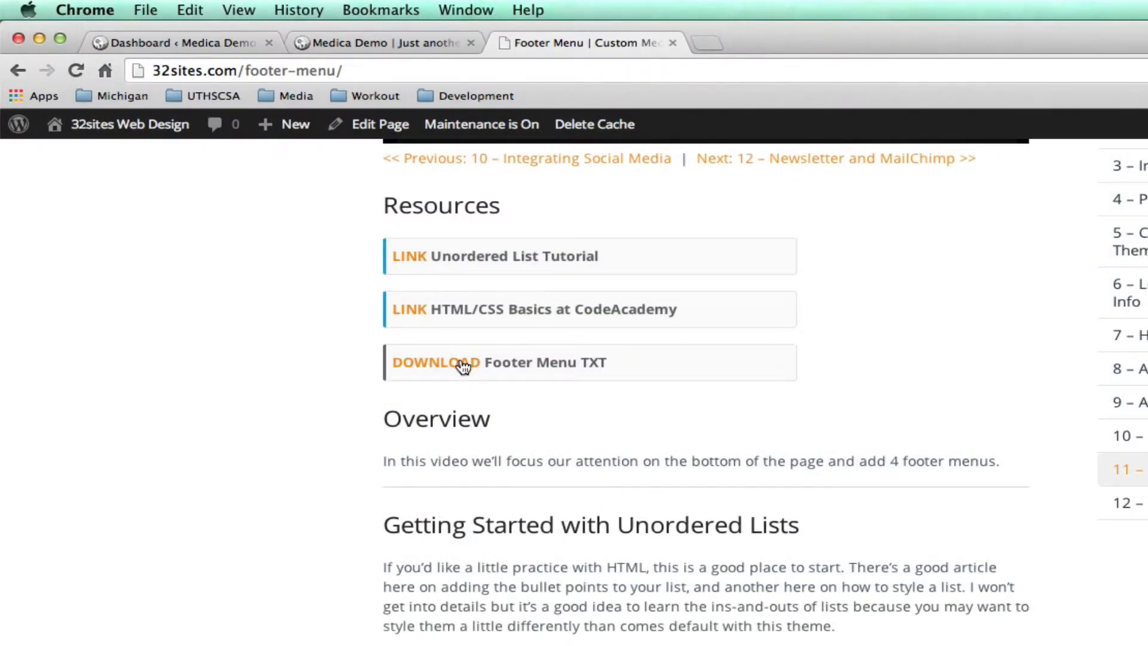
Download the Footer Menu text file from the tutorial's Resources list
left_click(435, 361)
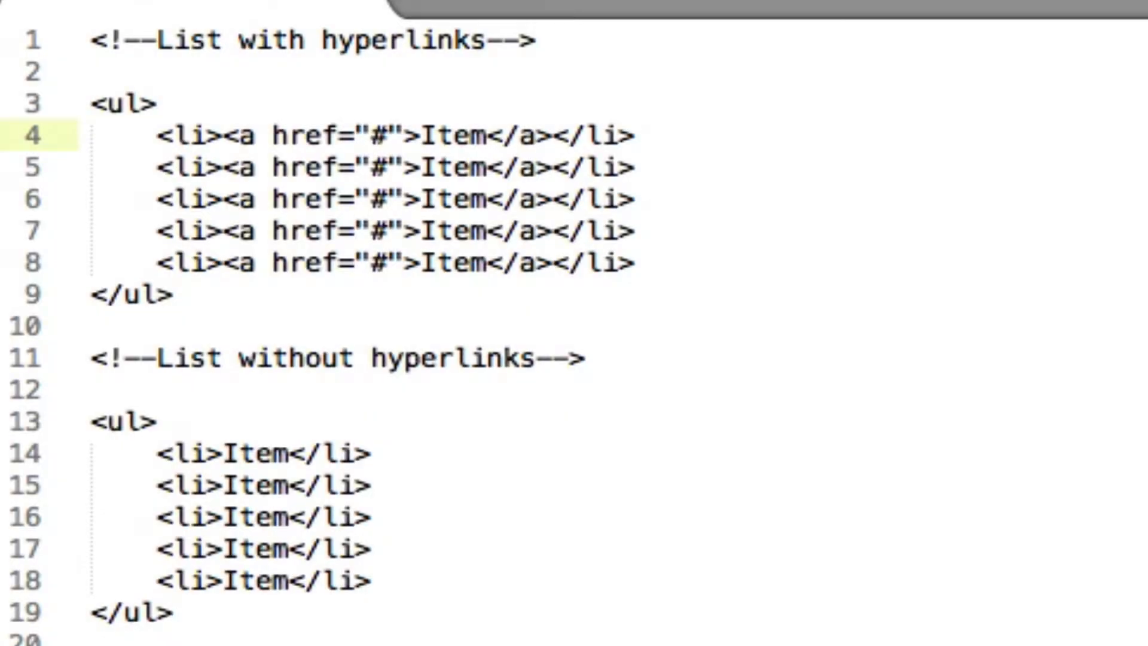
type("h")
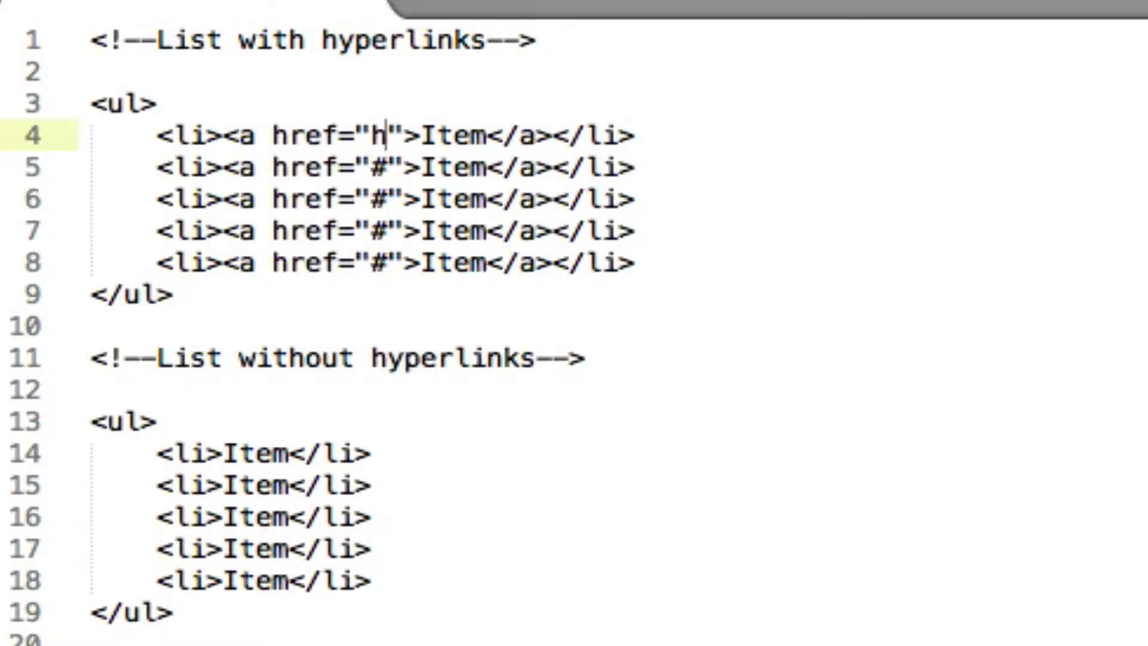
type("ttp://www.yours")
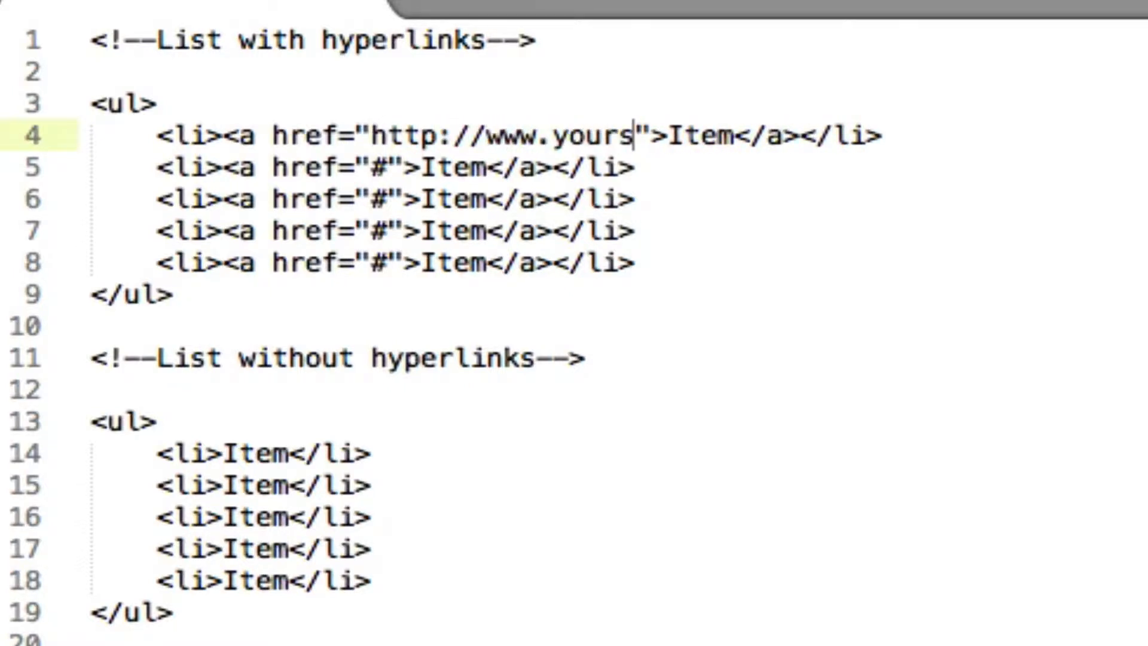
type("site.com")
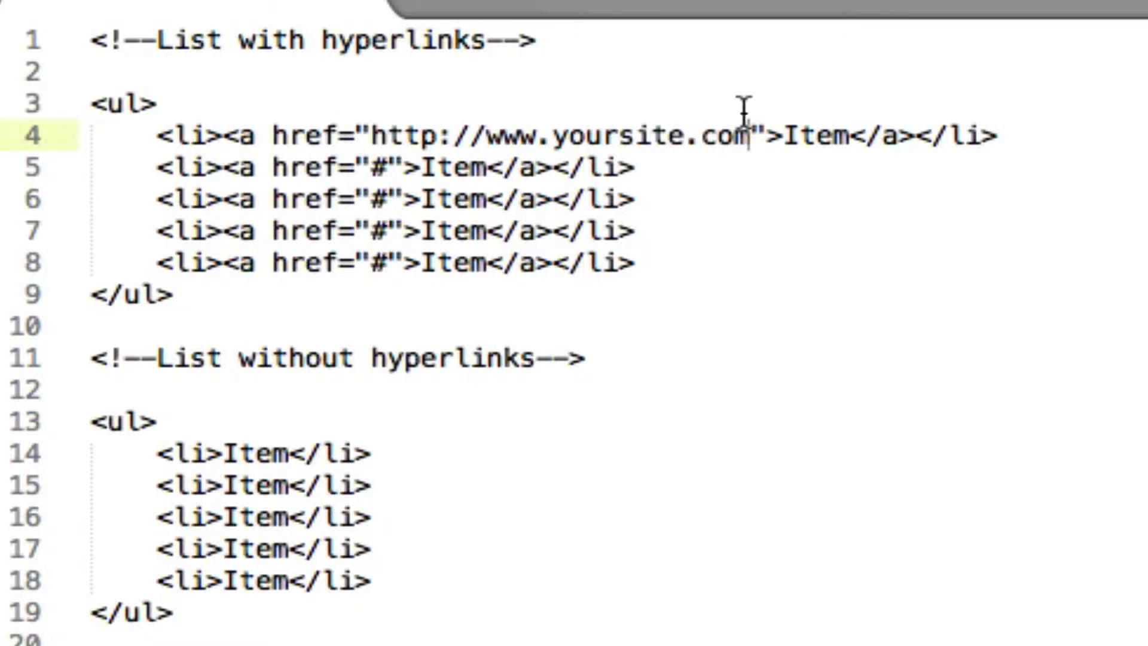
type("Home")
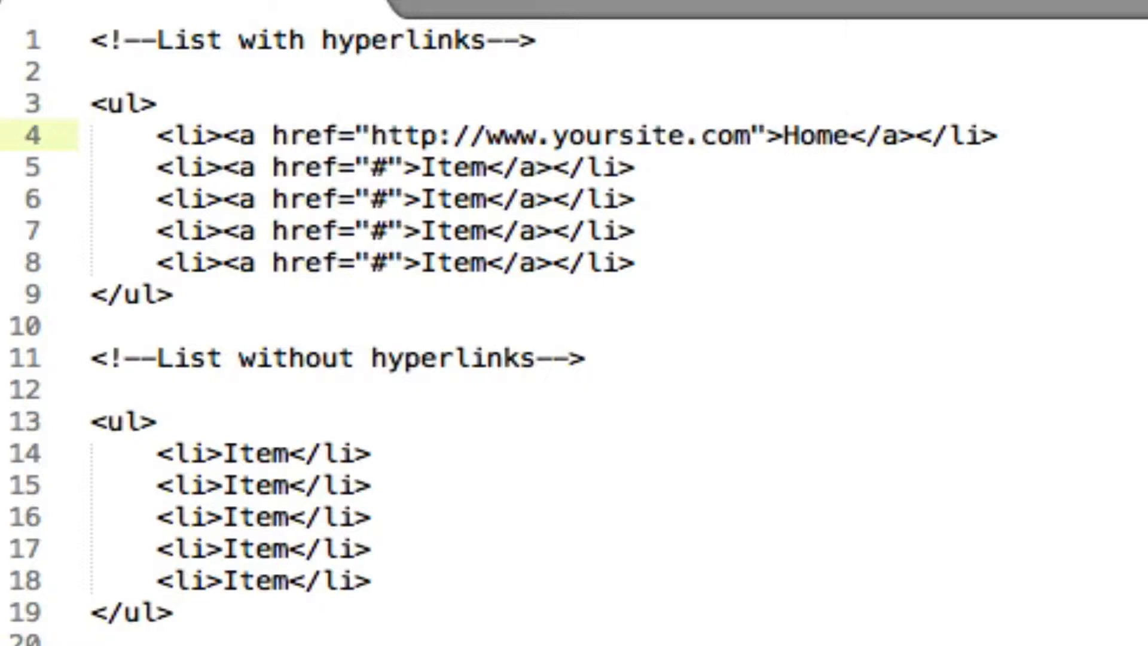
type("ht")
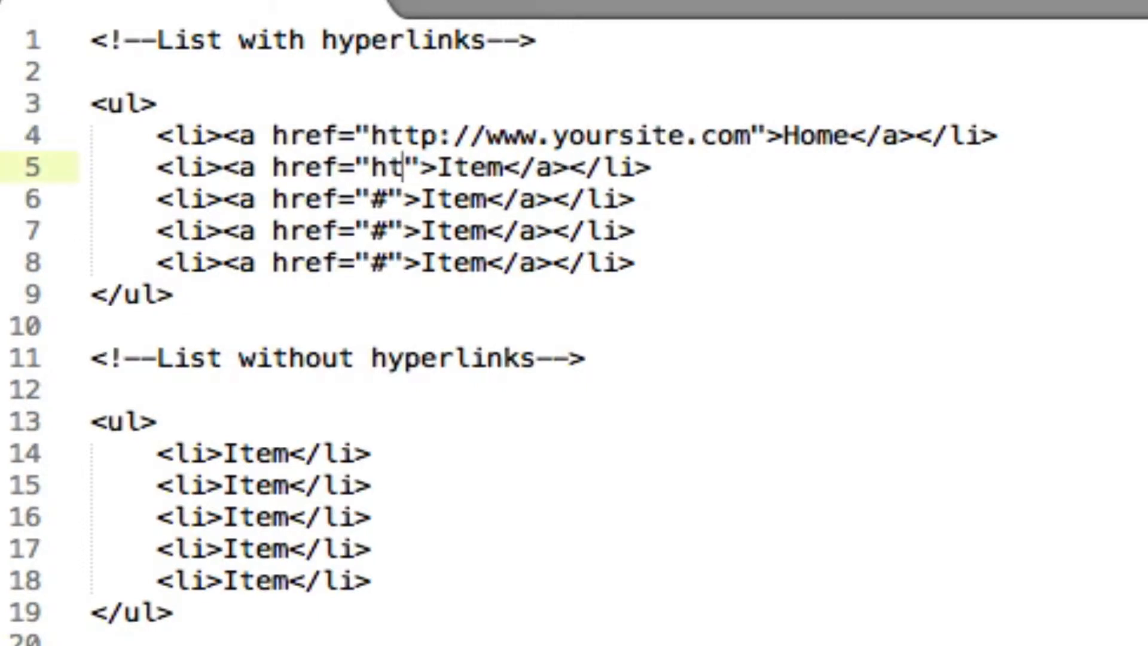
type("tp://www.")
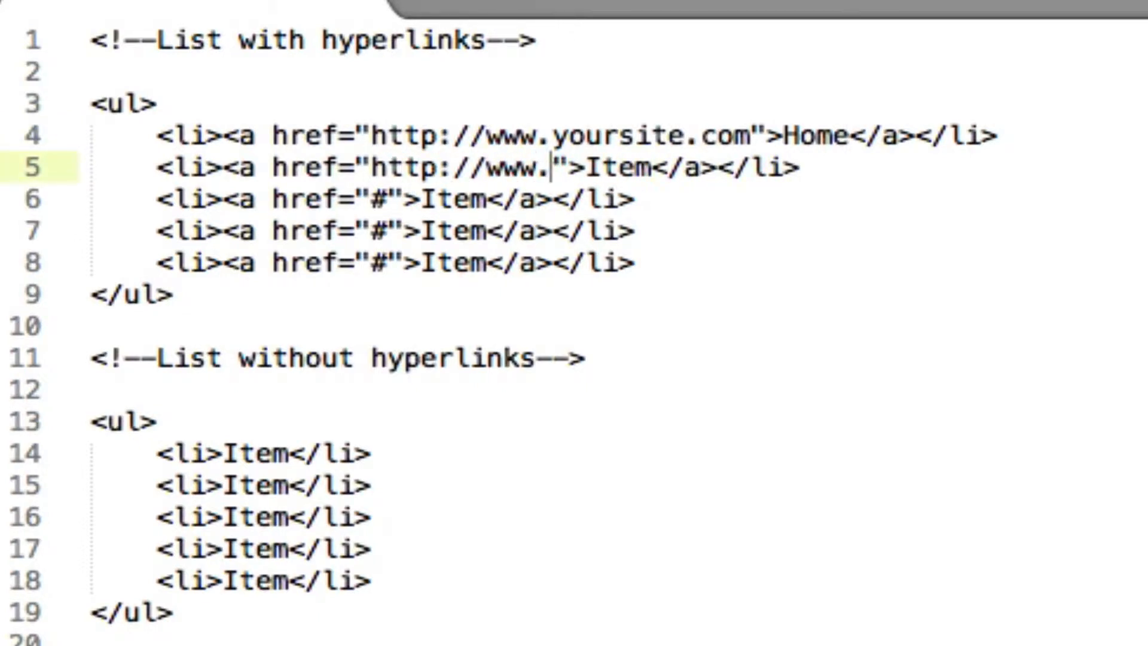
type("yoursite.com/about-")
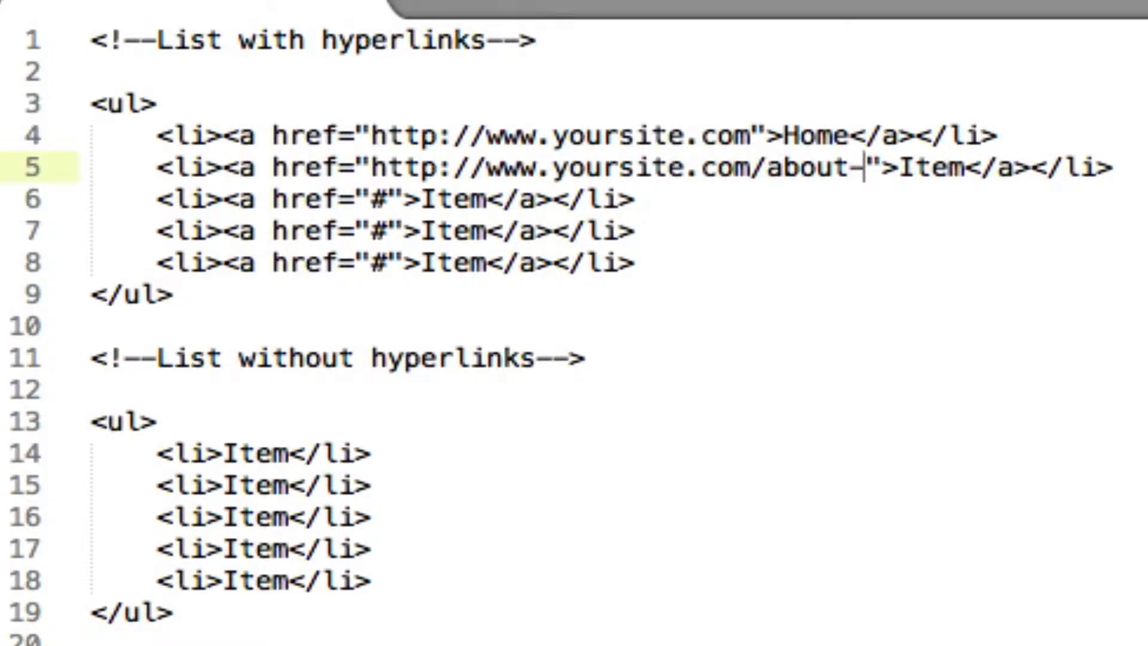
type("us")
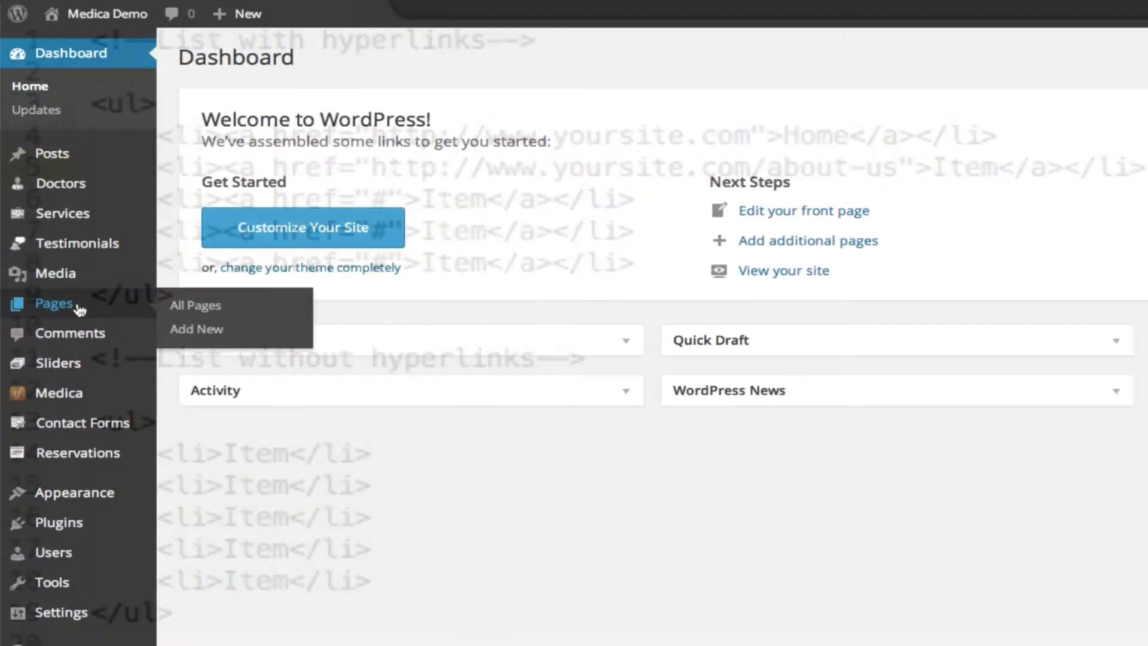
From the Pages list, bring up the About Us page for editing to see its slug
left_click(194, 305)
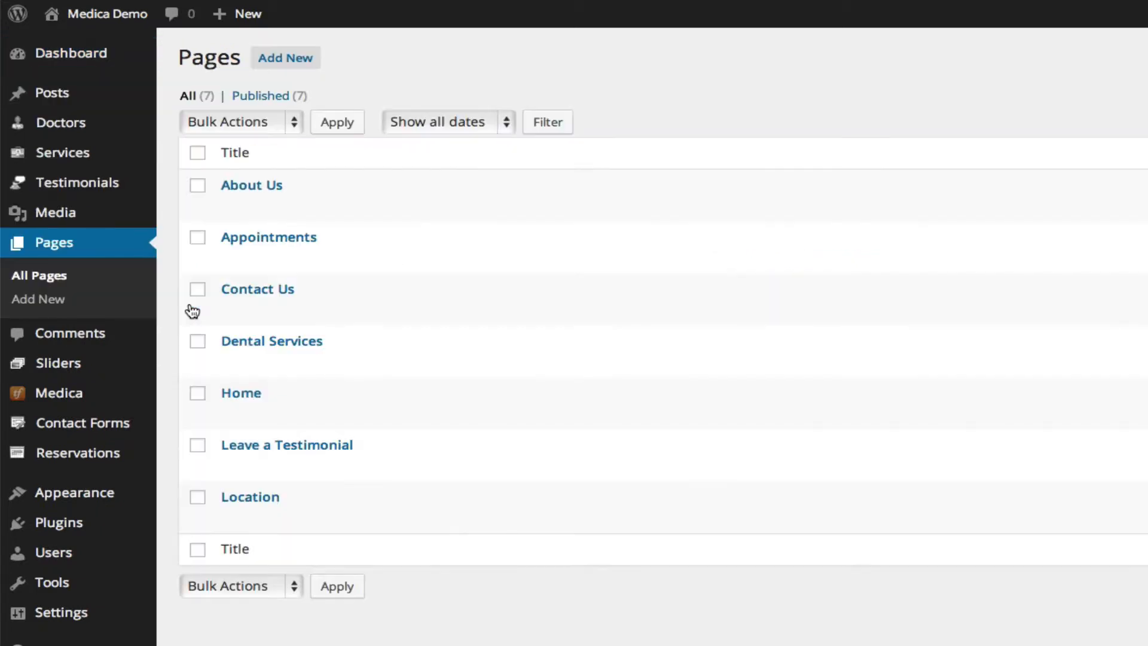
mouse_move(269, 237)
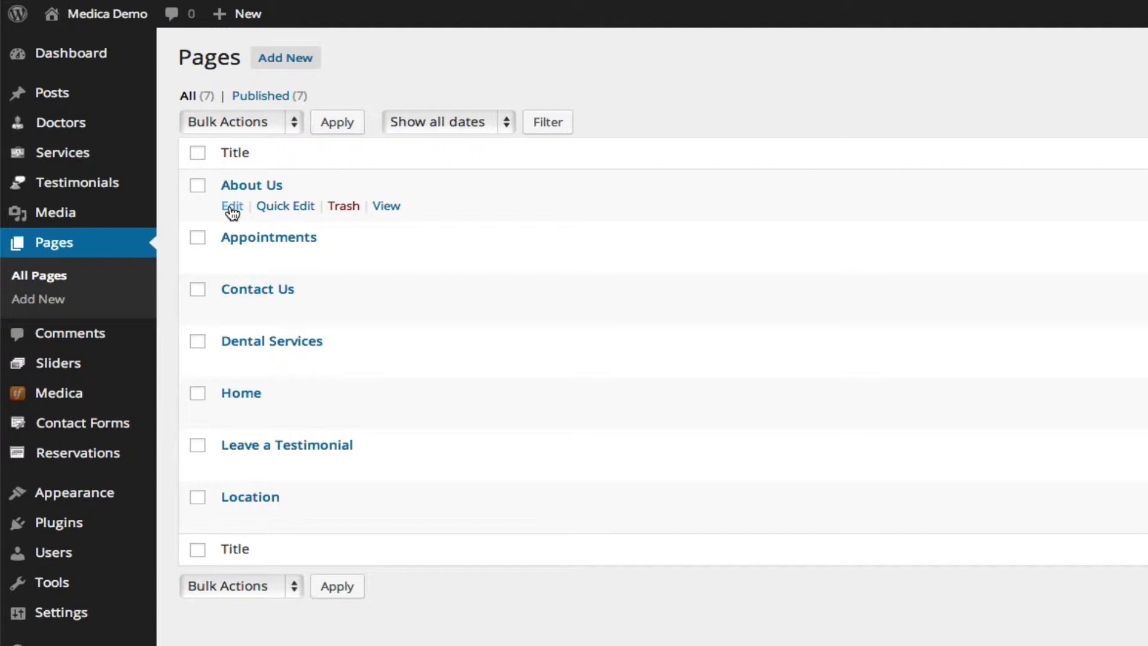
left_click(232, 205)
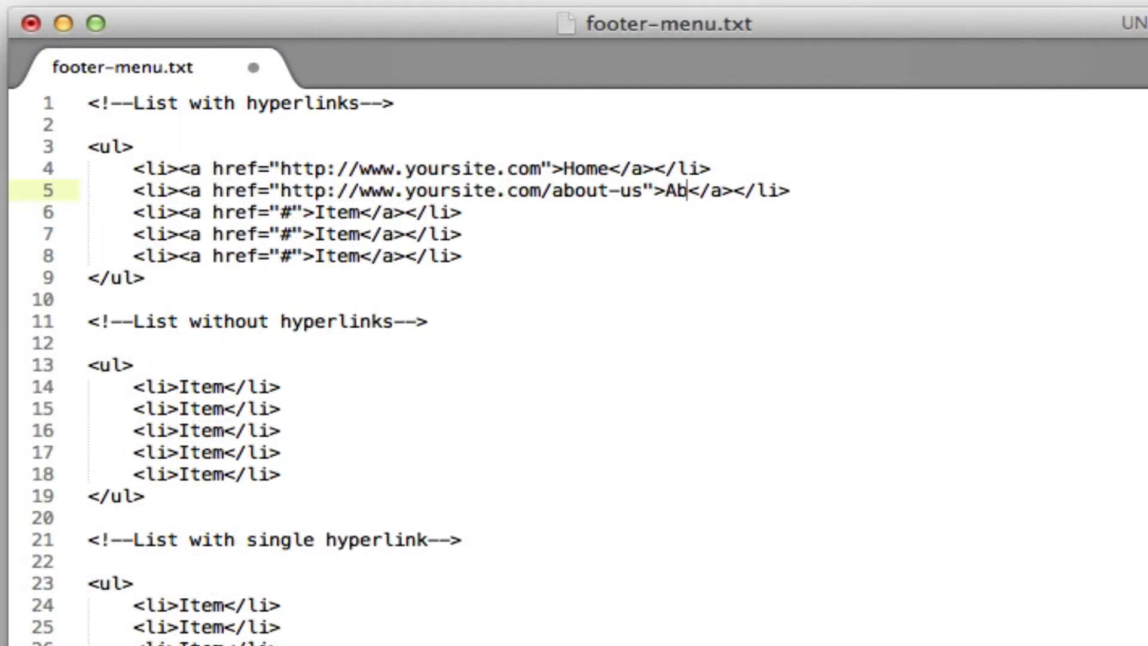
Label the second list link About Us
type("out Us")
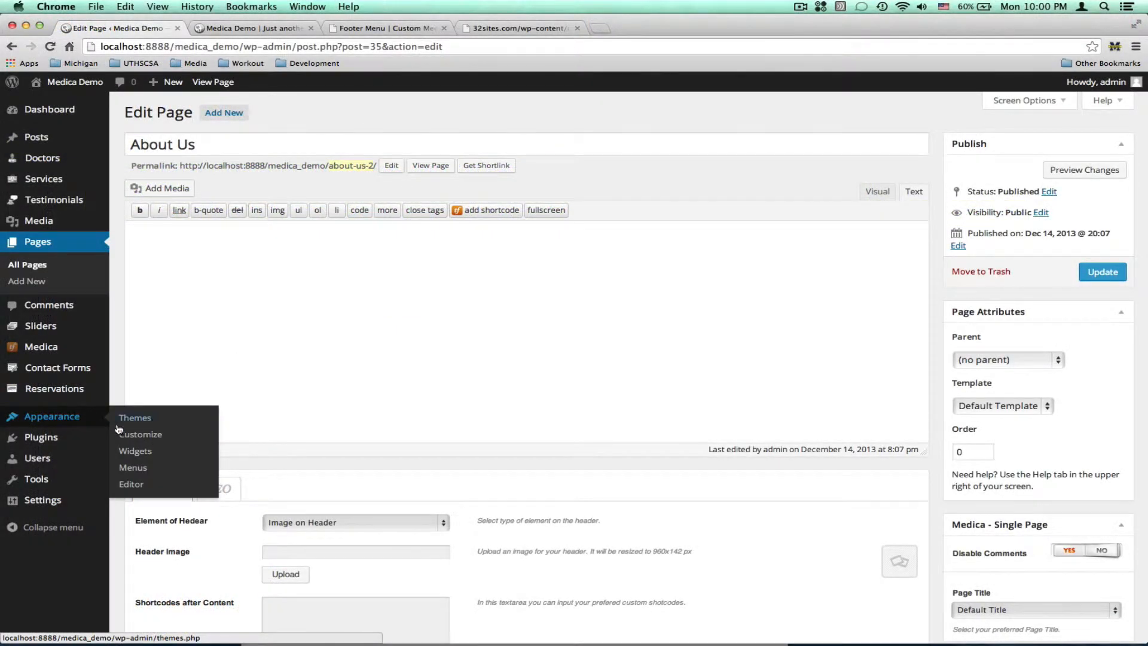
In Widgets, title the Footer 1 text widget Navigation with the four-link list and save it
left_click(136, 451)
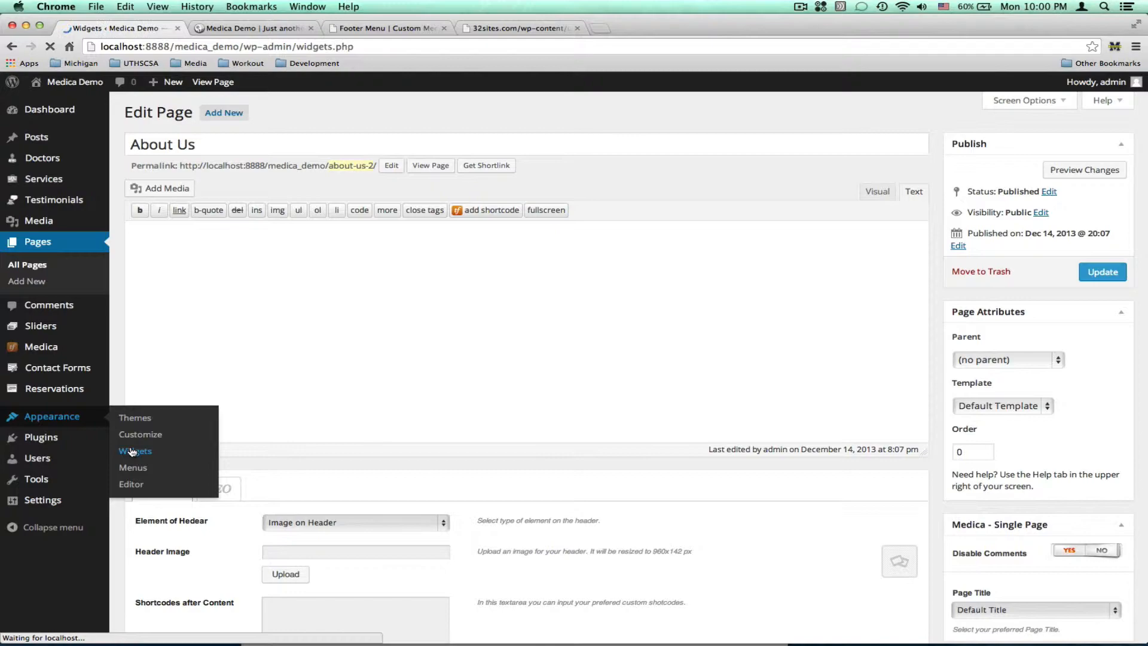
left_click(135, 451)
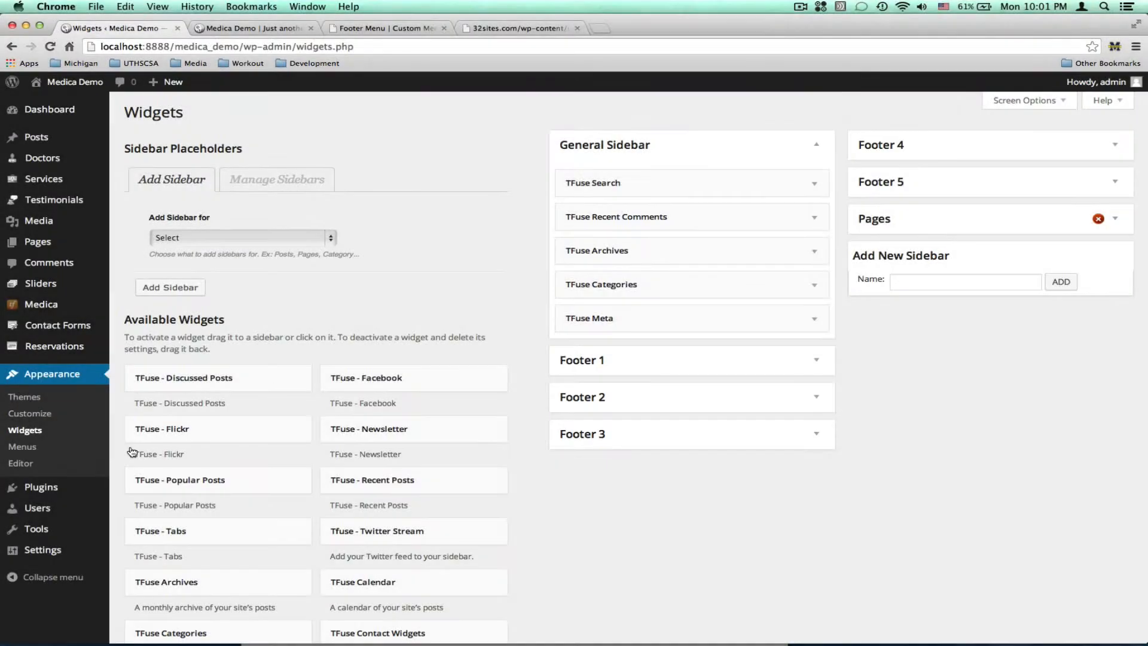
scroll("down", 3)
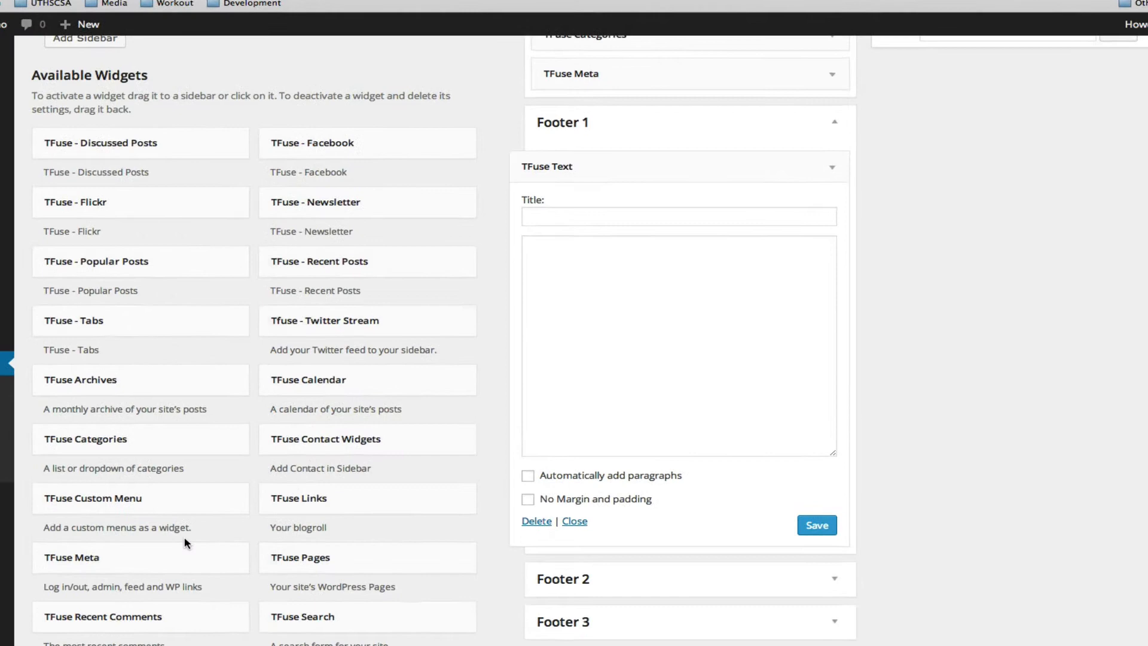
type("N")
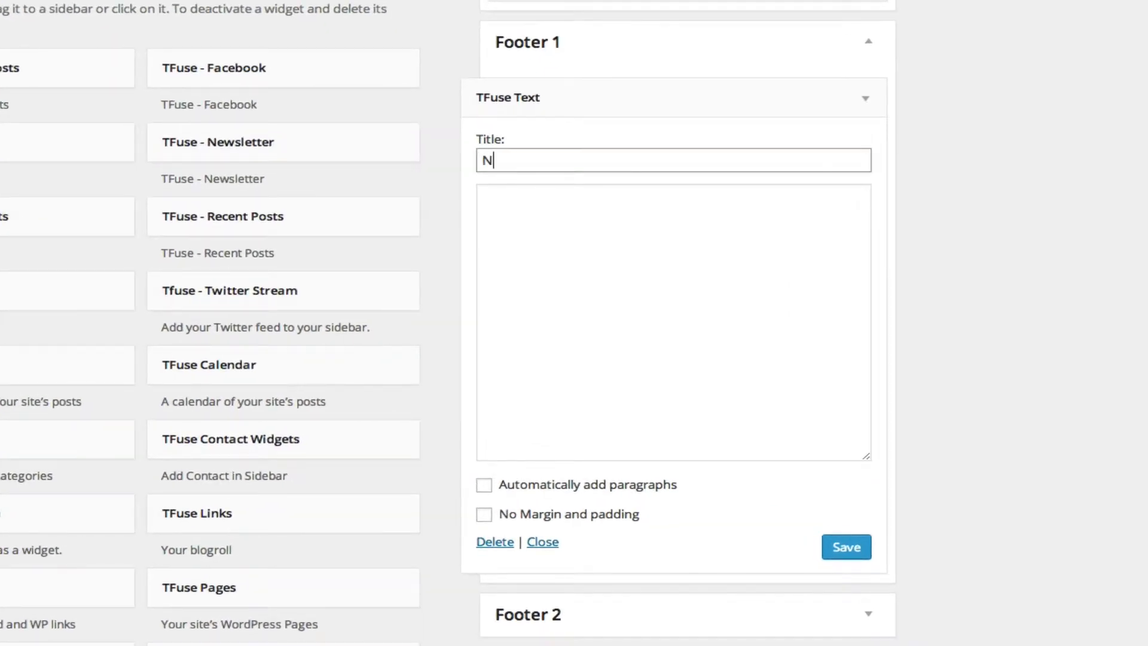
type("avigation")
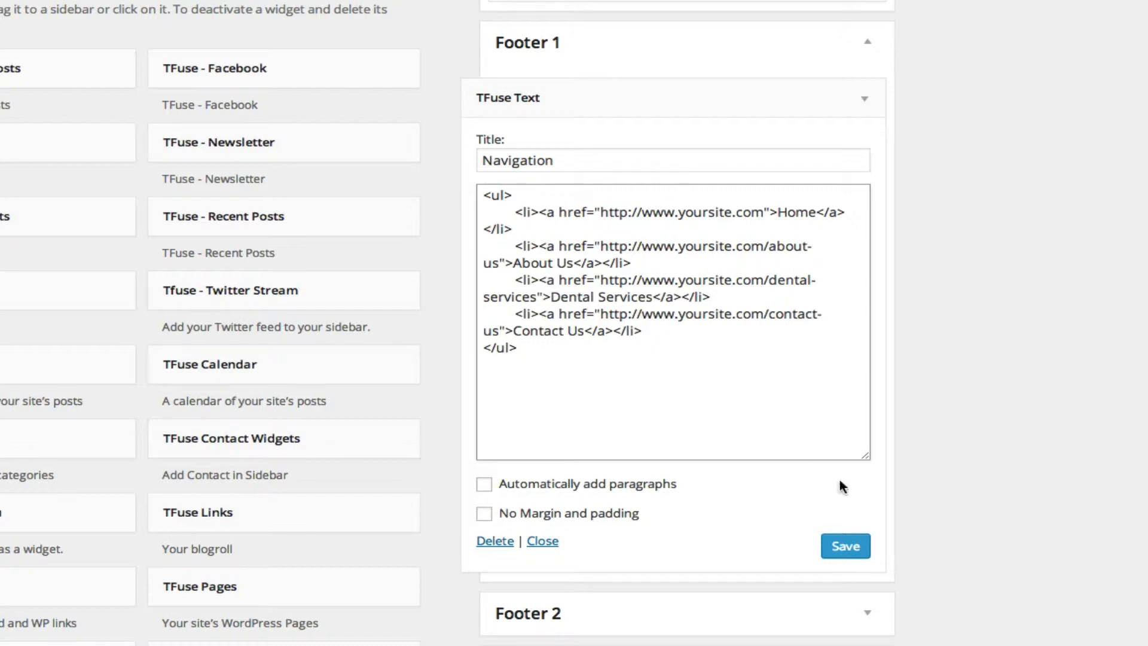
left_click(842, 545)
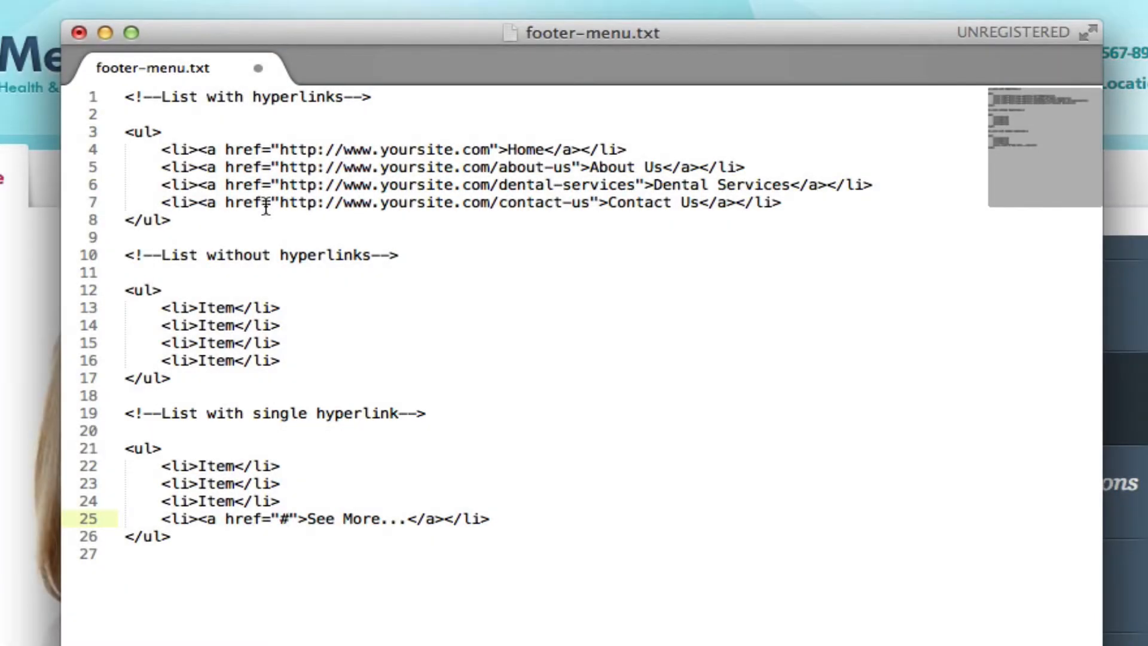
mouse_move(33, 360)
type("http://www.yoursite.com/network")
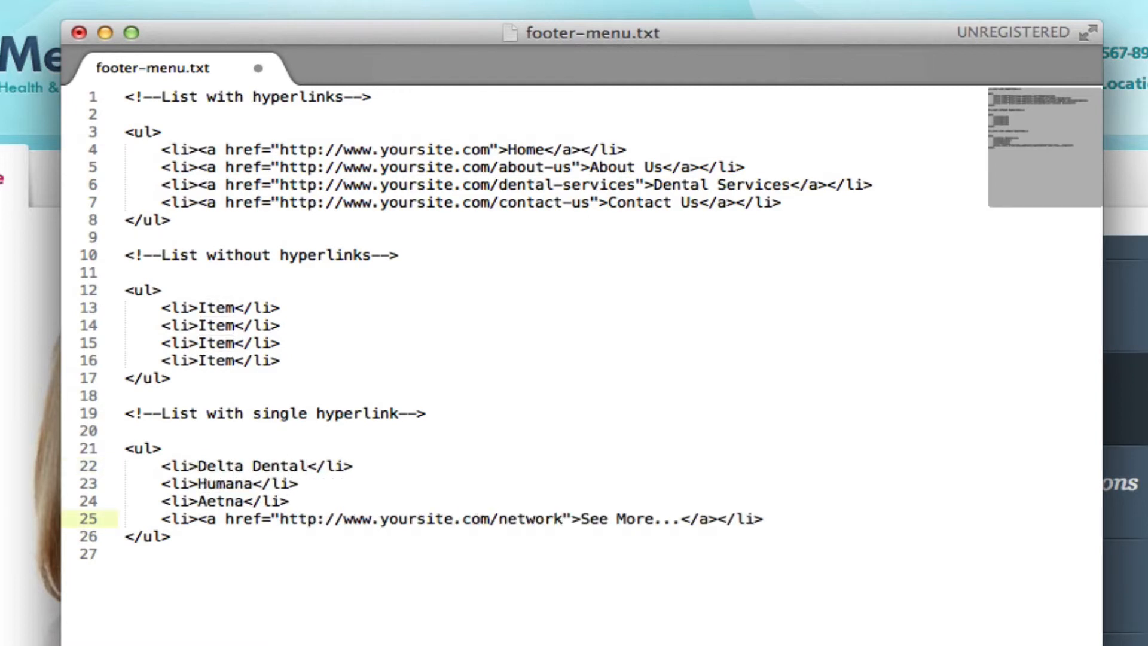
type("-providers")
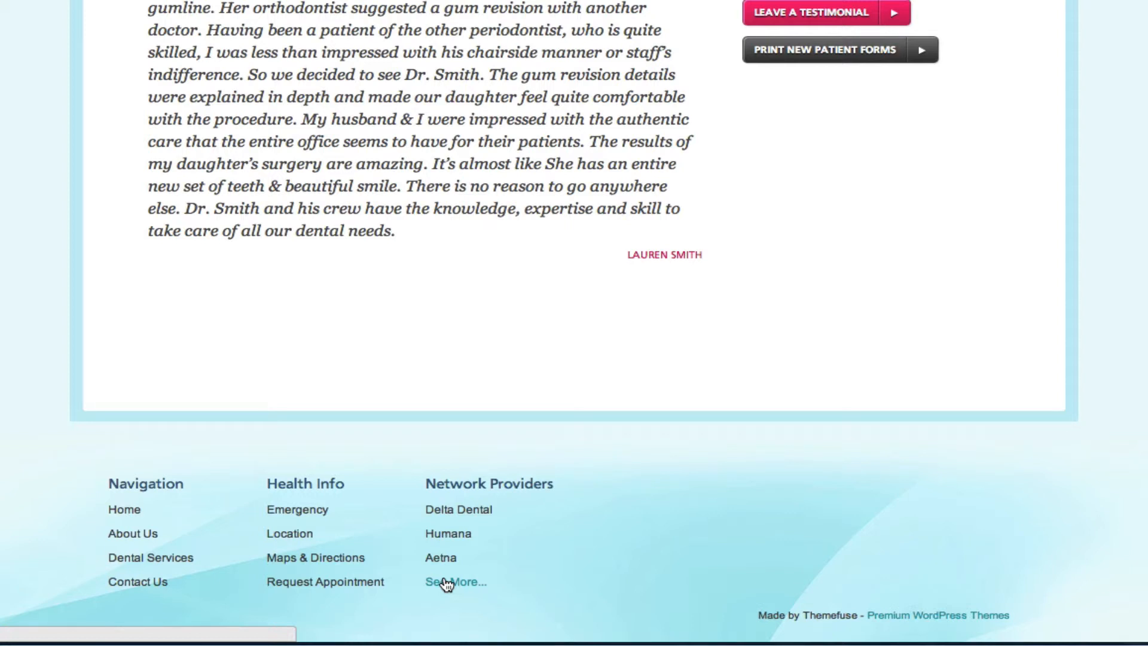
View the live site's footer showing the Navigation, Health Info, Network Providers and Services columns
left_click(454, 581)
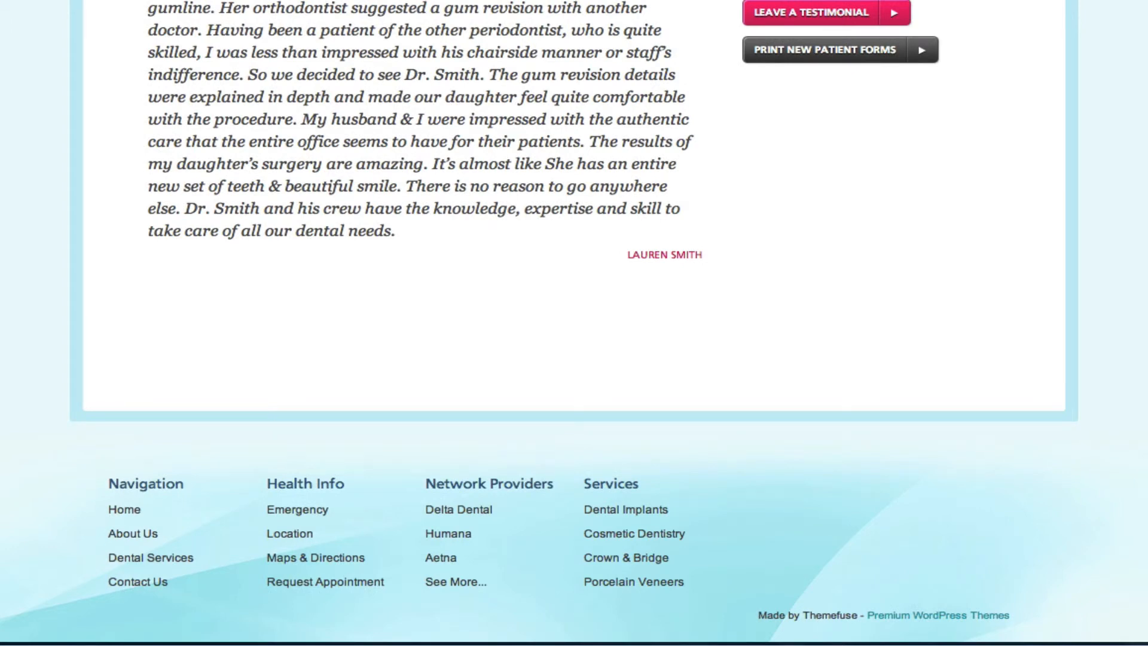